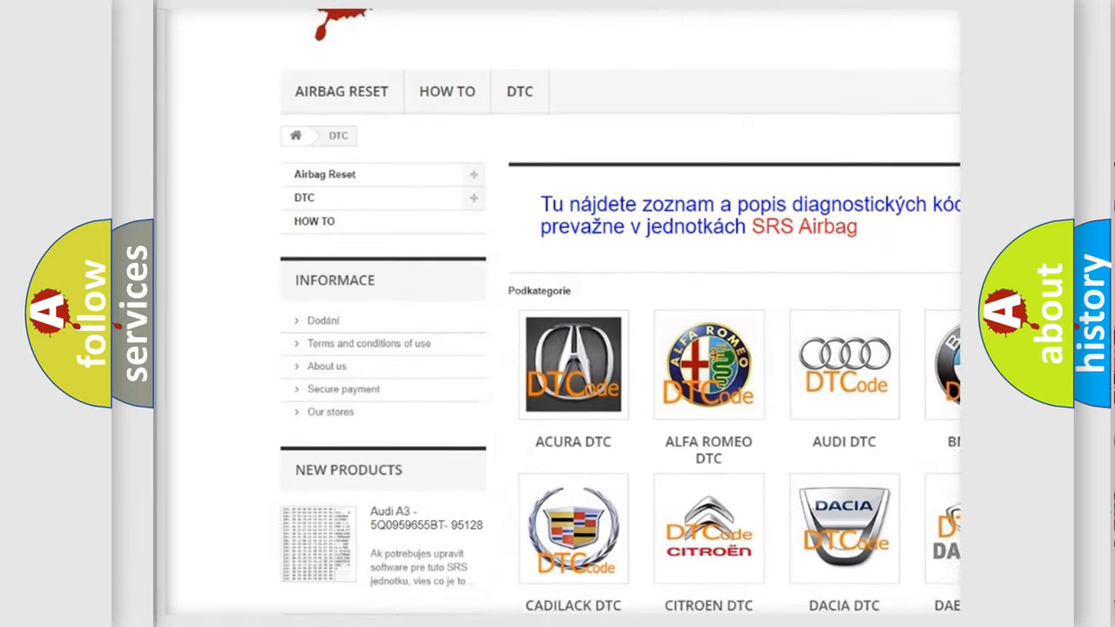
{"action": "scroll", "scroll_direction": "down", "scroll_amount": 3}
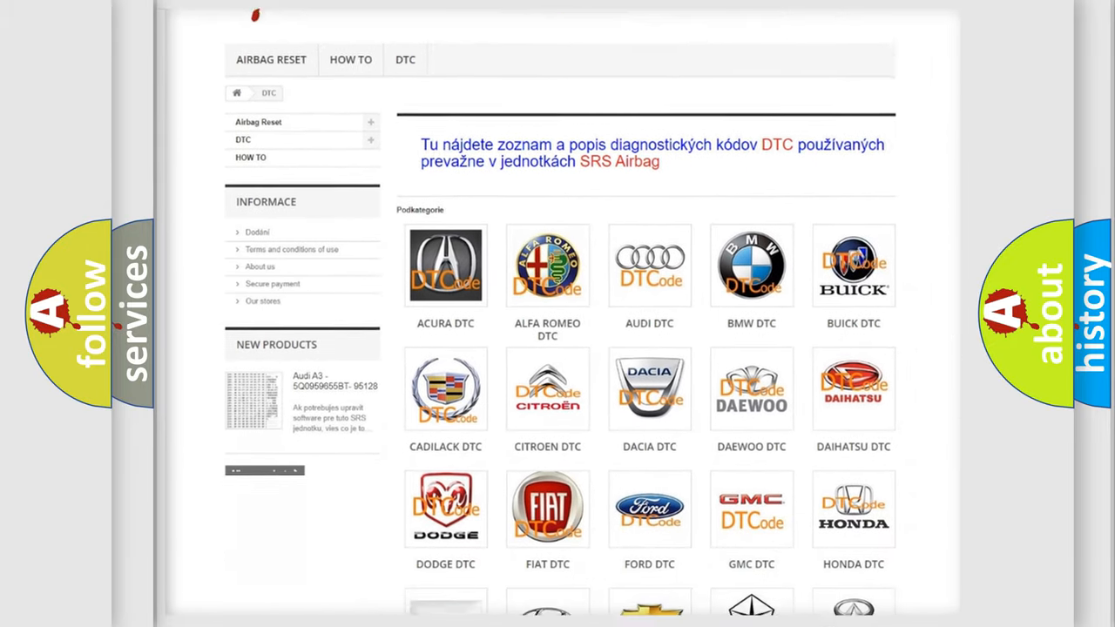
{"action": "scroll", "scroll_direction": "down", "scroll_amount": 3}
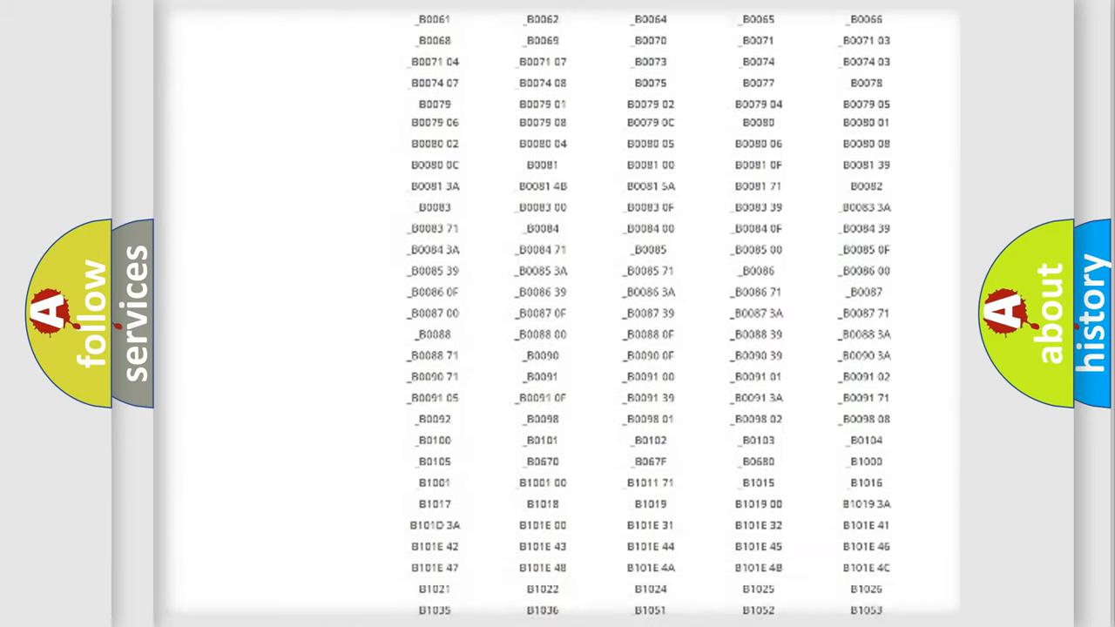
{"action": "scroll", "scroll_direction": "up", "scroll_amount": 3}
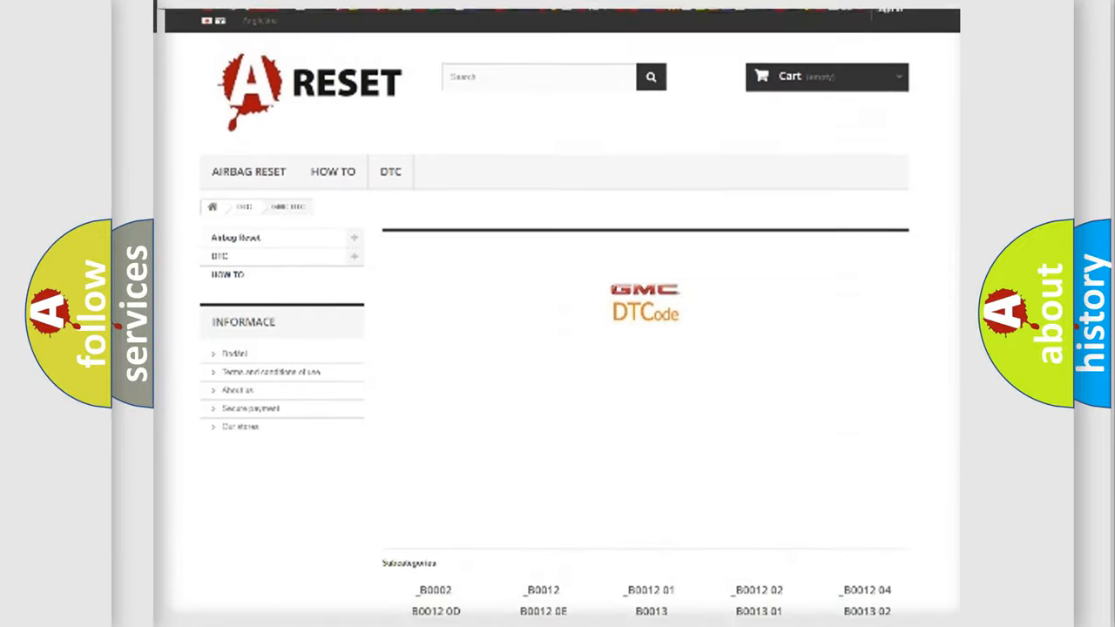